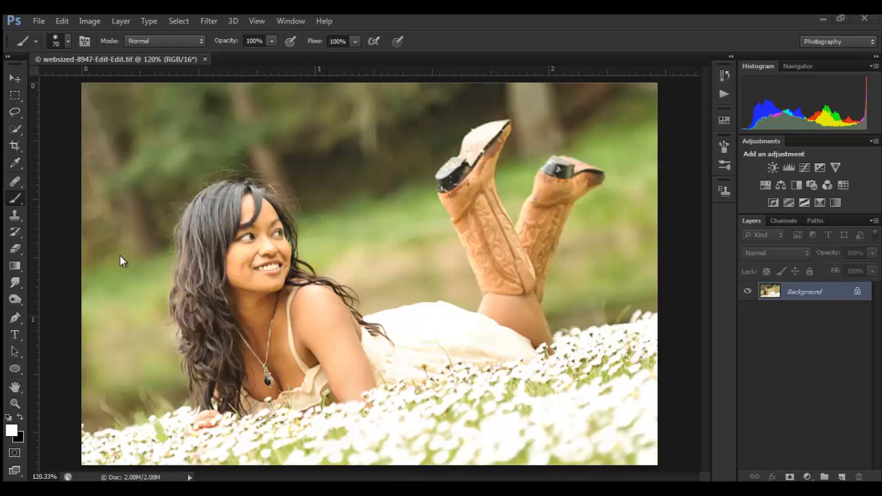
mouse_move(309, 102)
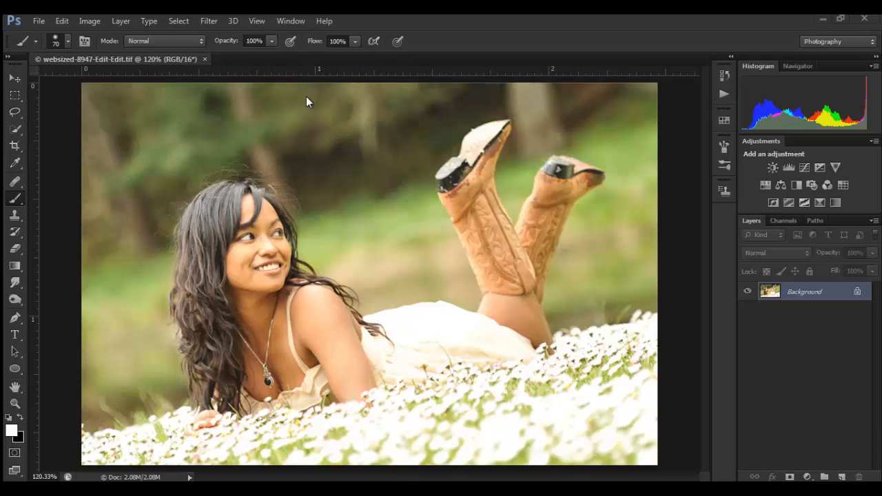
mouse_move(733, 276)
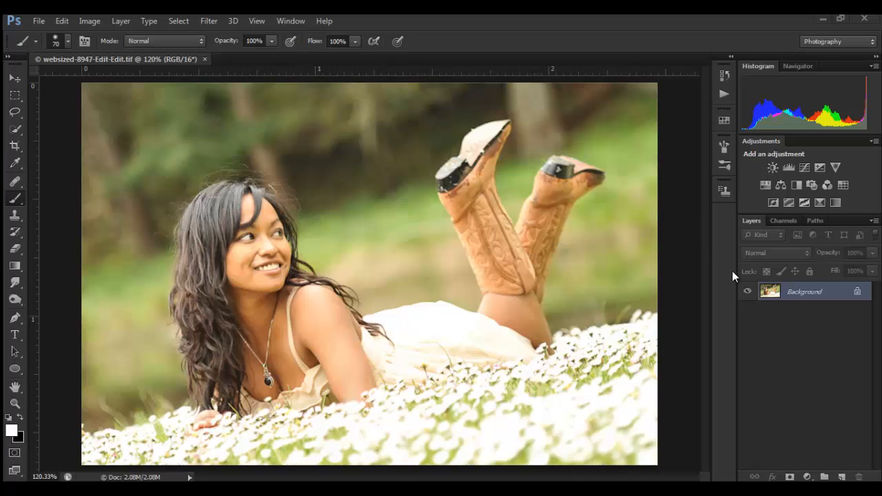
mouse_move(90, 267)
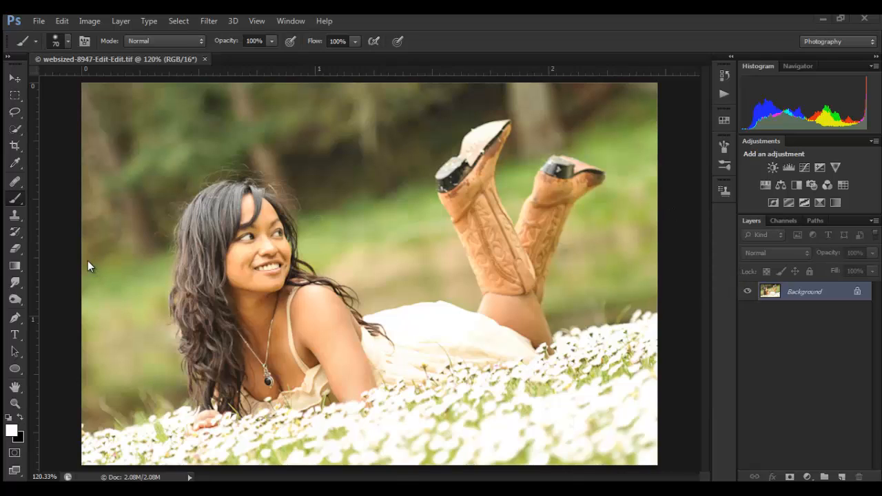
mouse_move(177, 270)
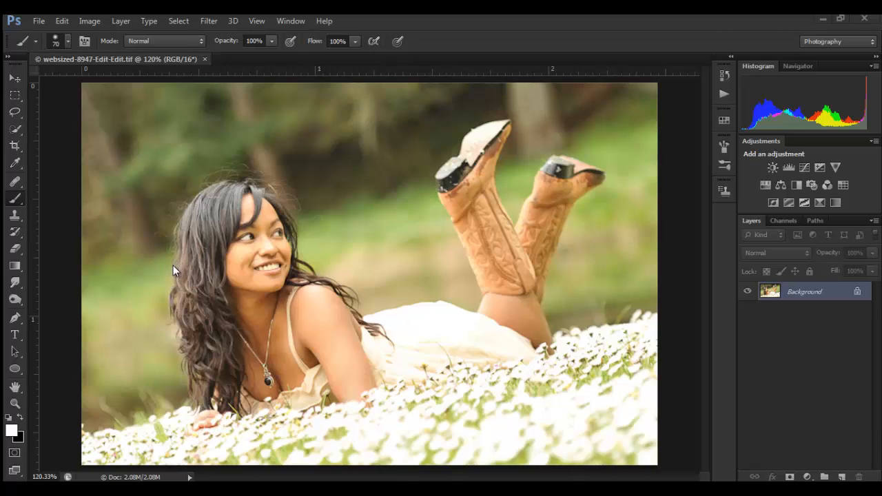
mouse_move(196, 279)
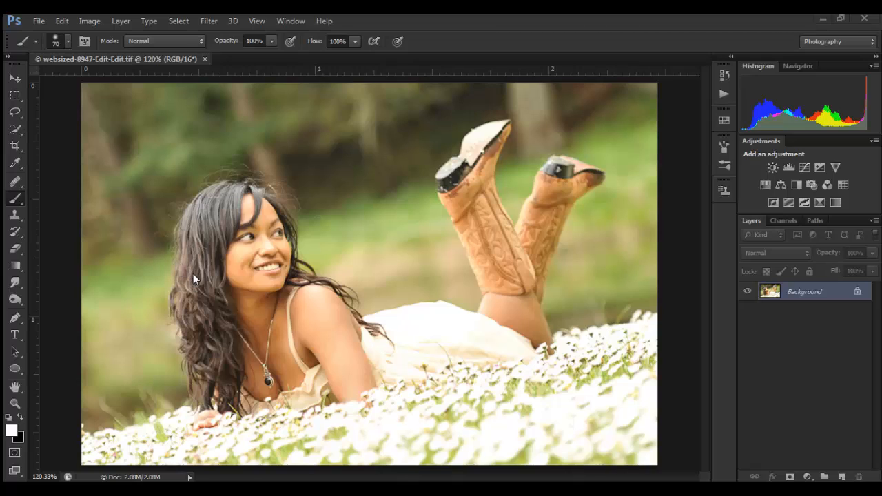
mouse_move(653, 214)
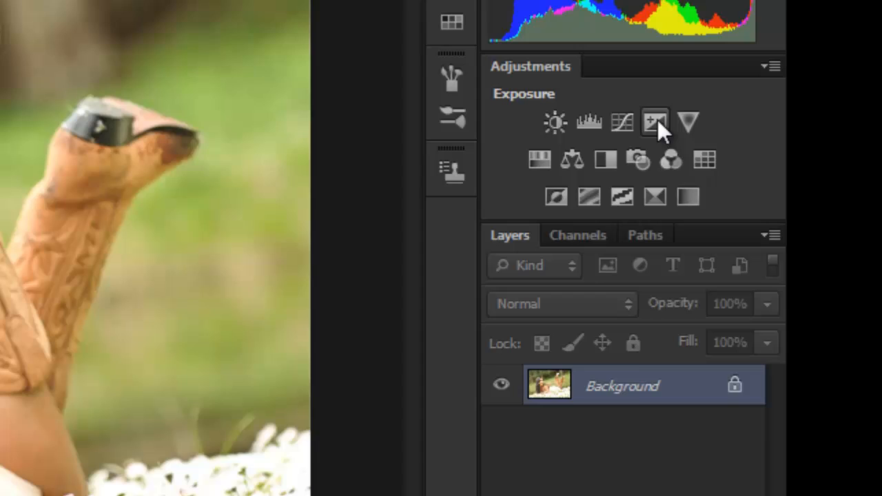
- Add an Exposure adjustment layer with Offset raised to about +0.0690 for a hazy, matte look
left_click(654, 122)
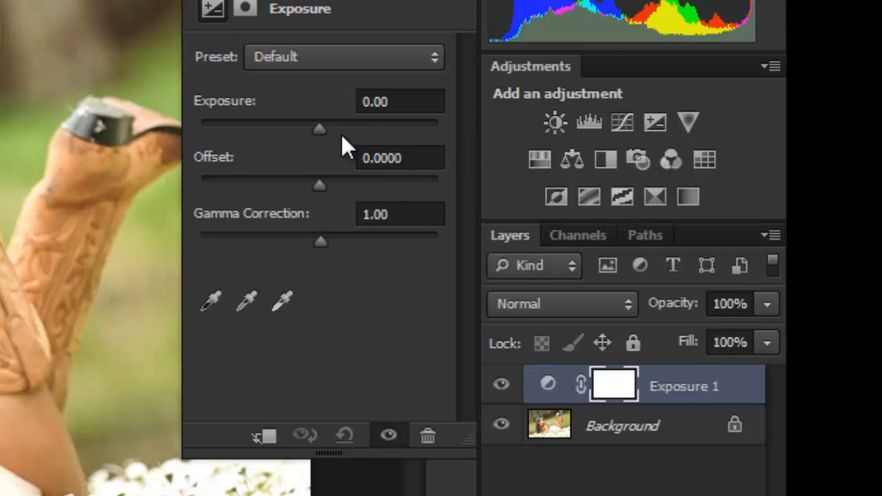
mouse_move(324, 165)
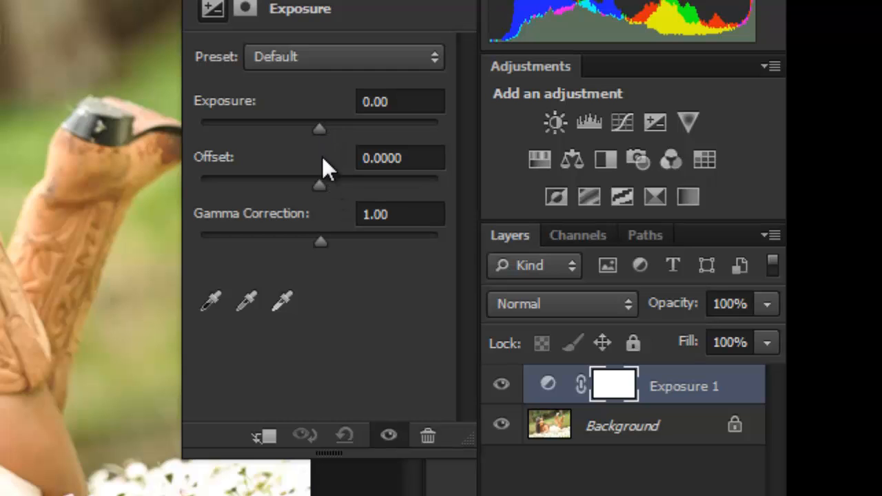
mouse_move(331, 200)
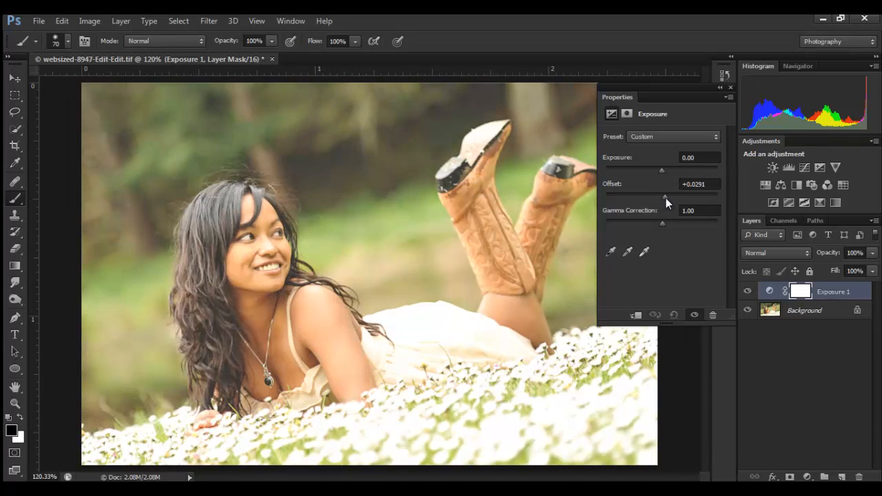
left_click_drag(661, 198, 667, 198)
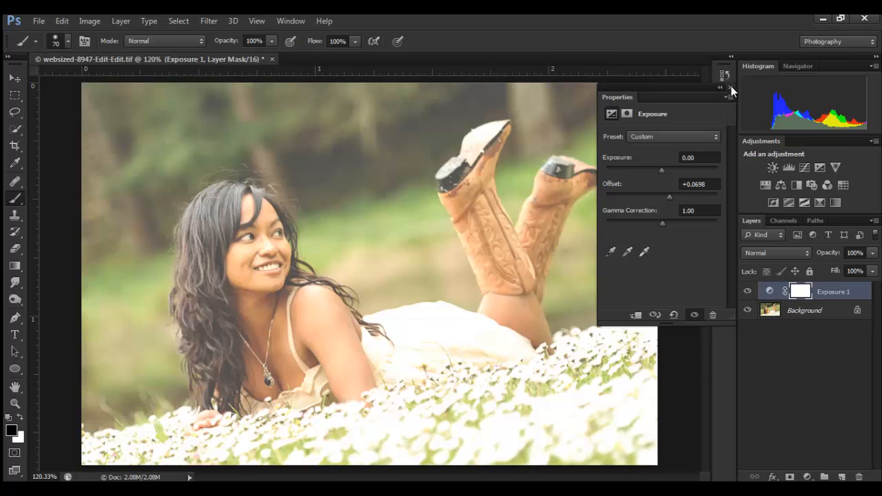
- Dismiss the Exposure settings, leaving the faded adjustment applied over the portrait
left_click(727, 89)
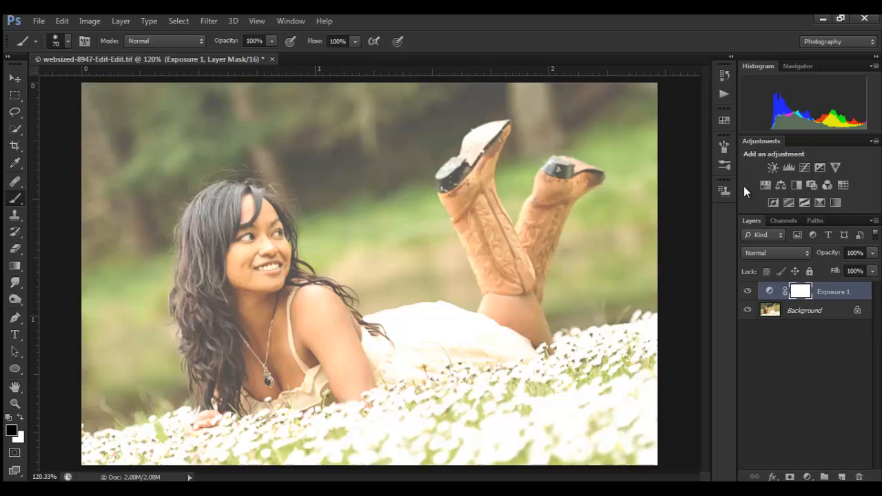
mouse_move(769, 256)
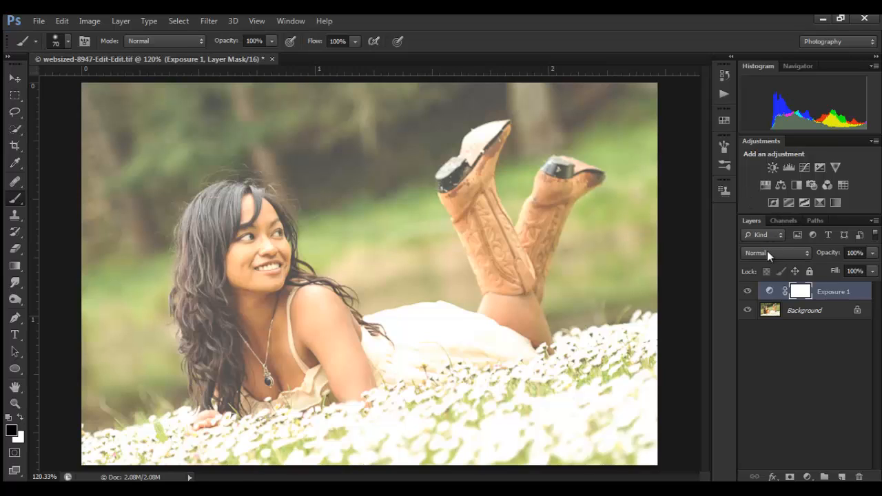
mouse_move(861, 265)
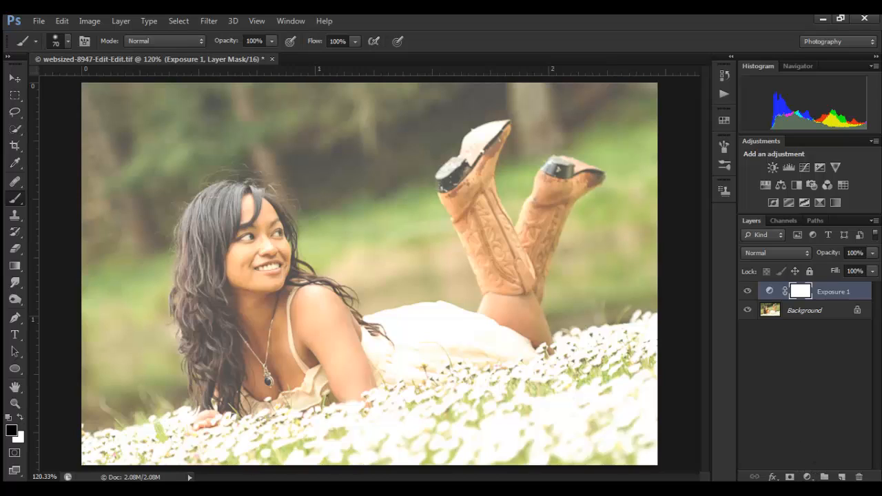
mouse_move(213, 233)
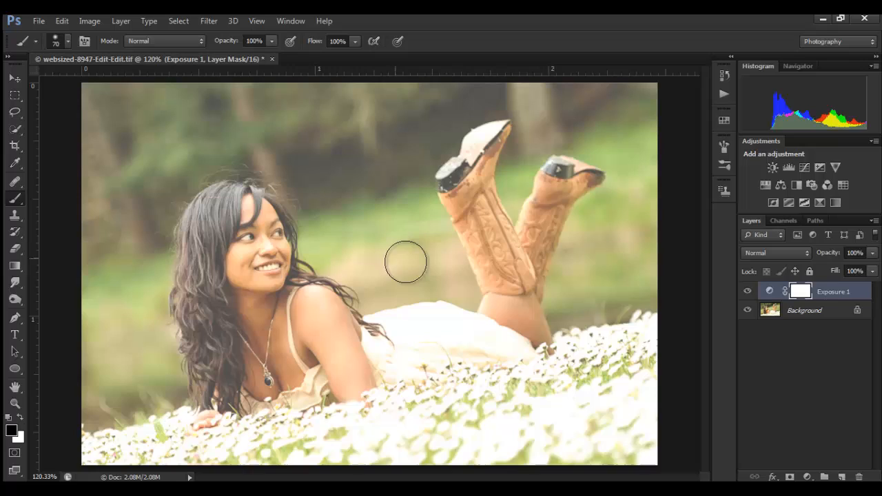
mouse_move(425, 270)
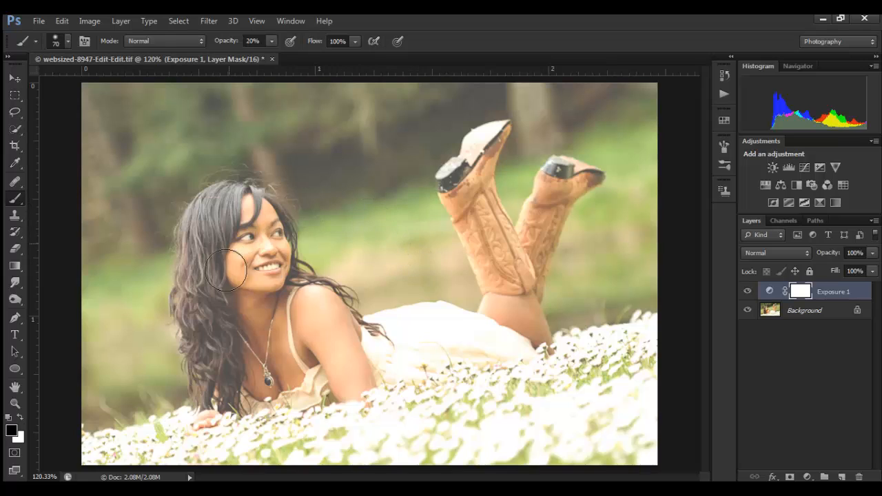
mouse_move(411, 317)
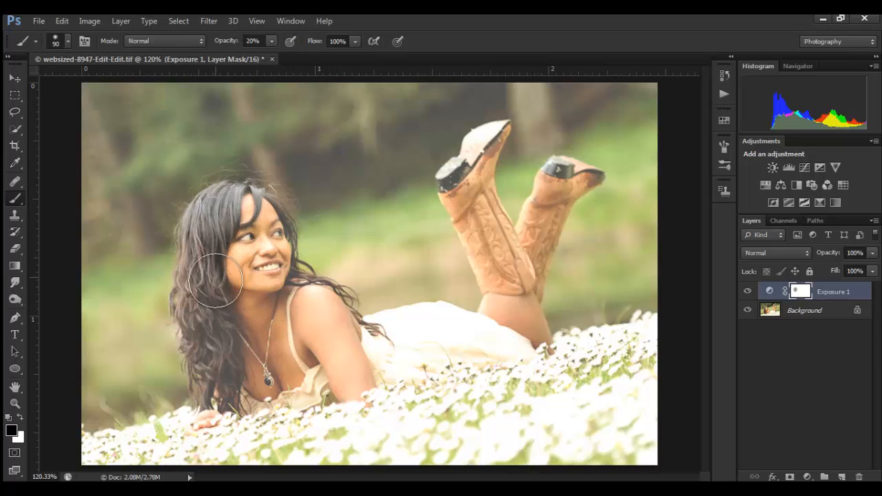
- Paint black at 20% opacity on the Exposure 1 mask over the face, hair and boots
left_click_drag(218, 281, 261, 259)
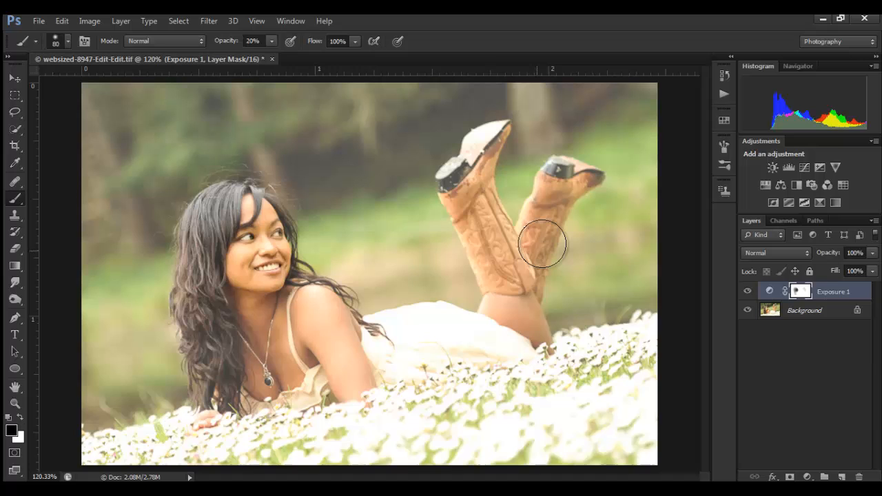
left_click(747, 292)
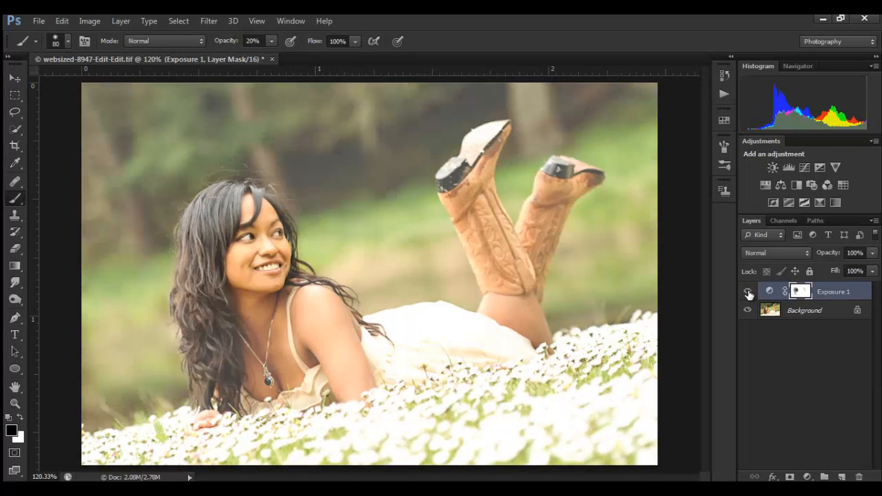
mouse_move(749, 292)
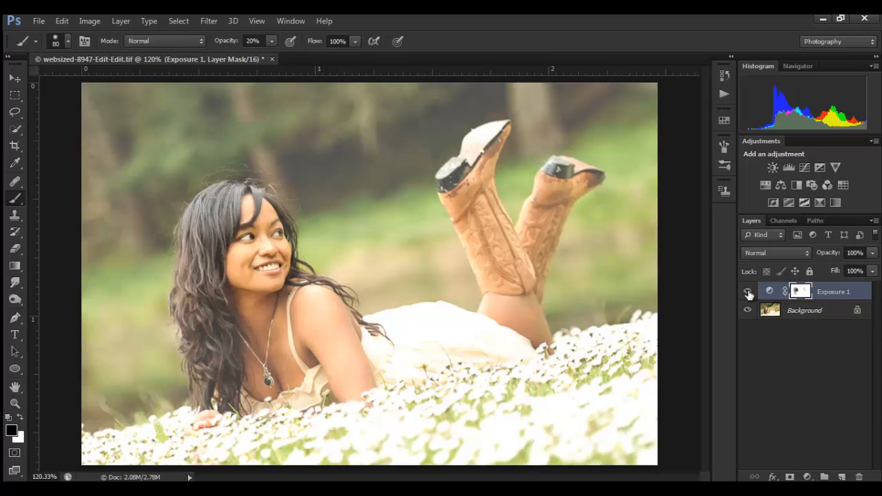
mouse_move(747, 319)
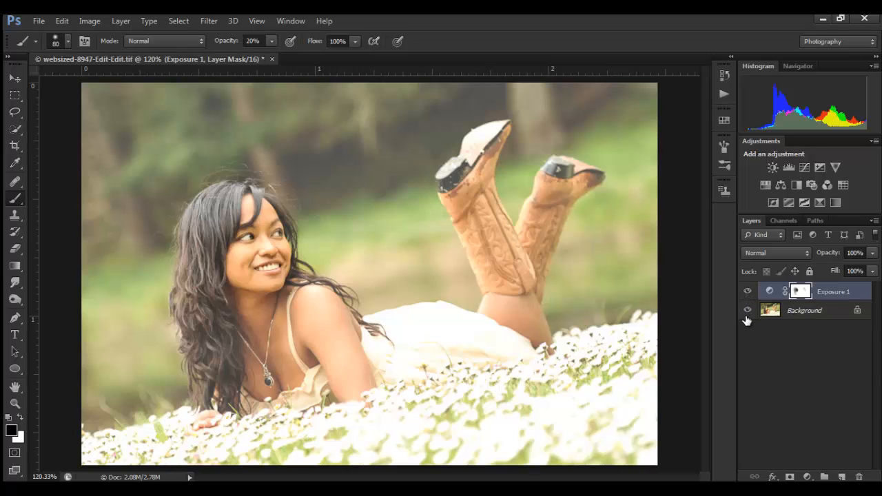